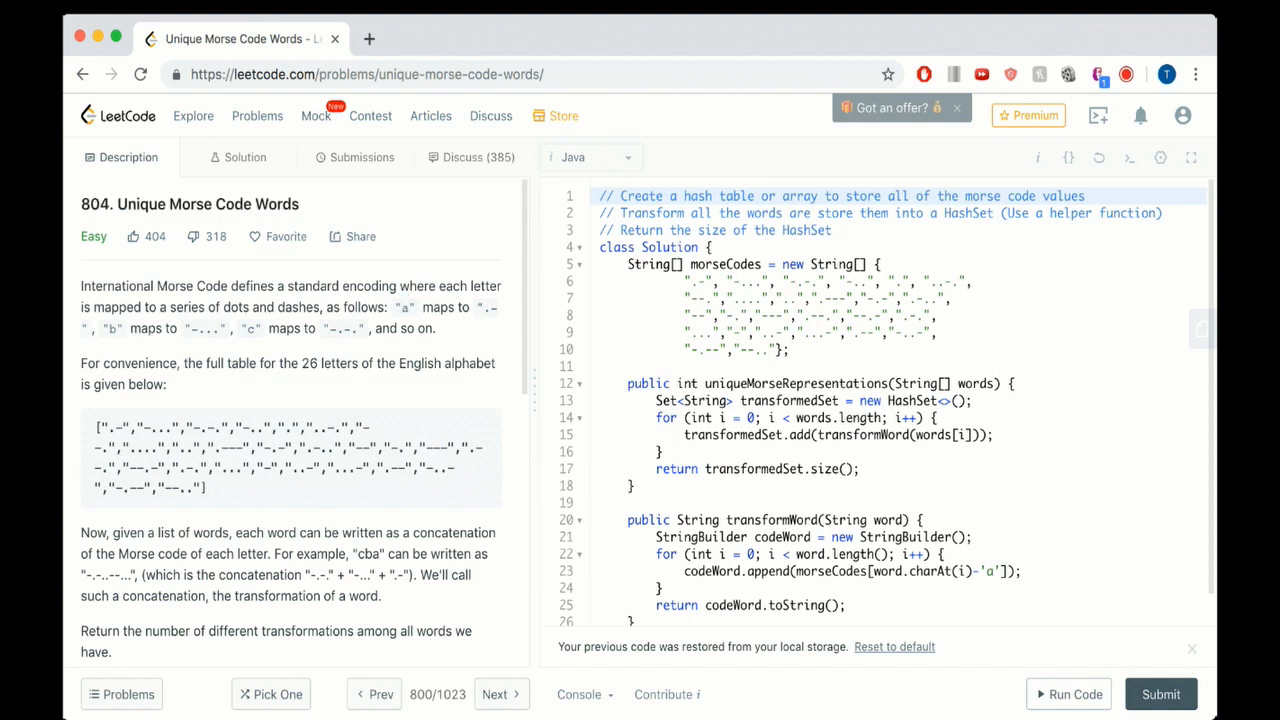
- Highlight the Morse code table and scroll through the problem description's examples
double_click(403, 307)
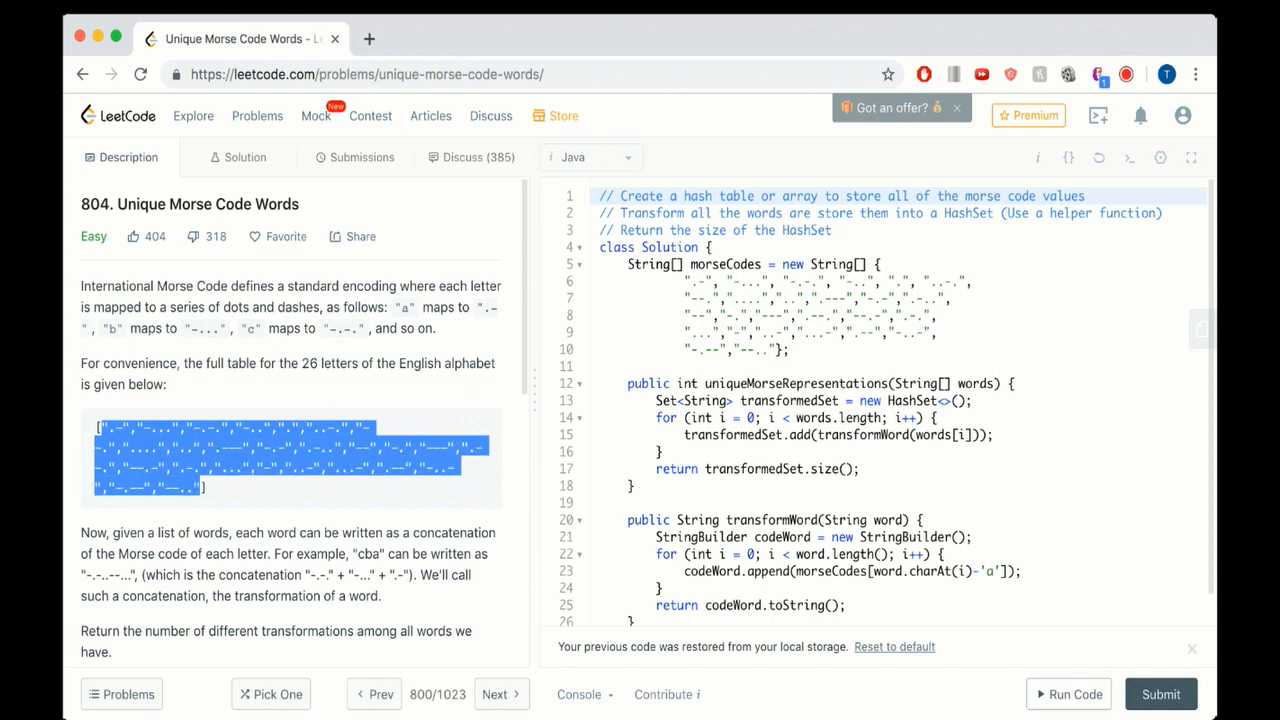
scroll(down, 3)
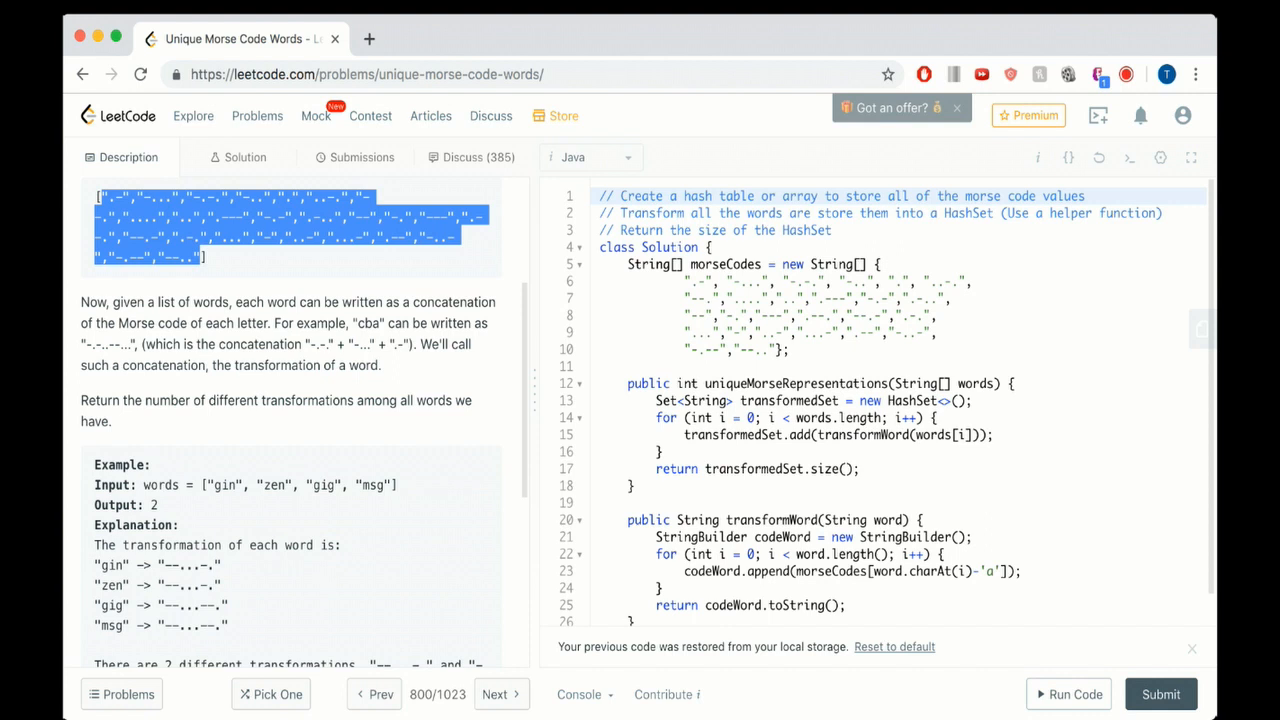
scroll(down, 3)
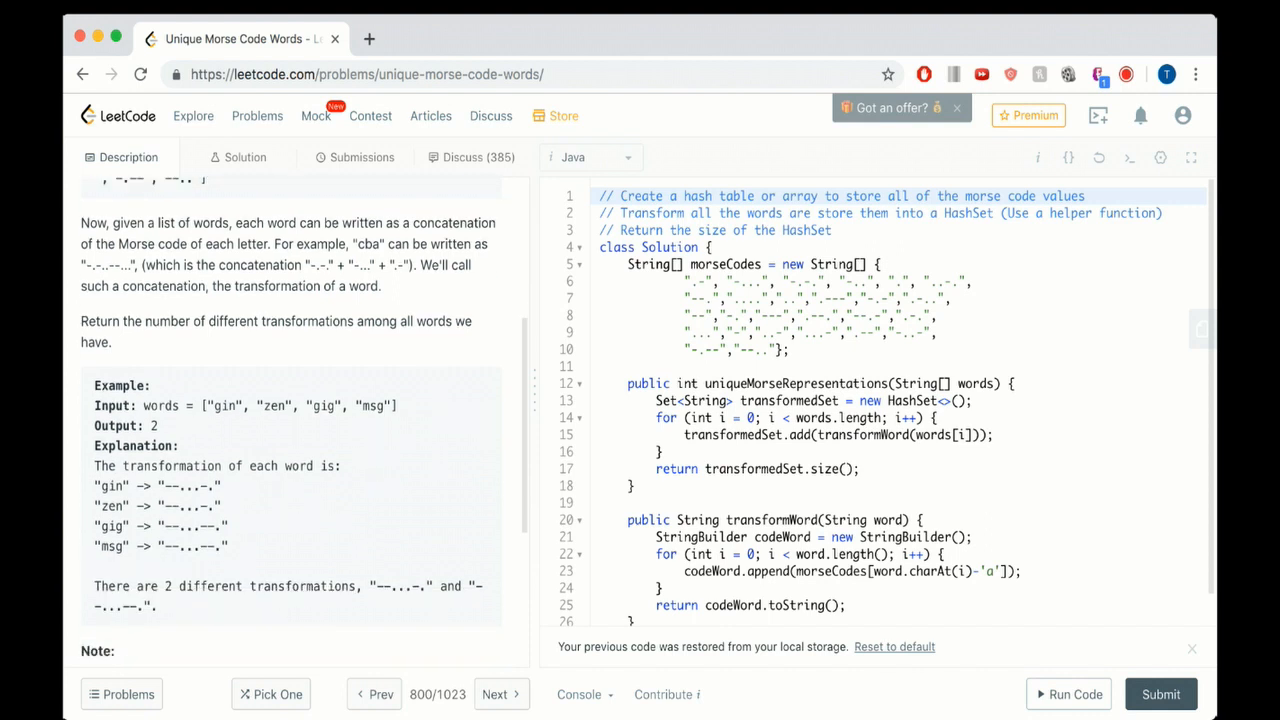
double_click(300, 405)
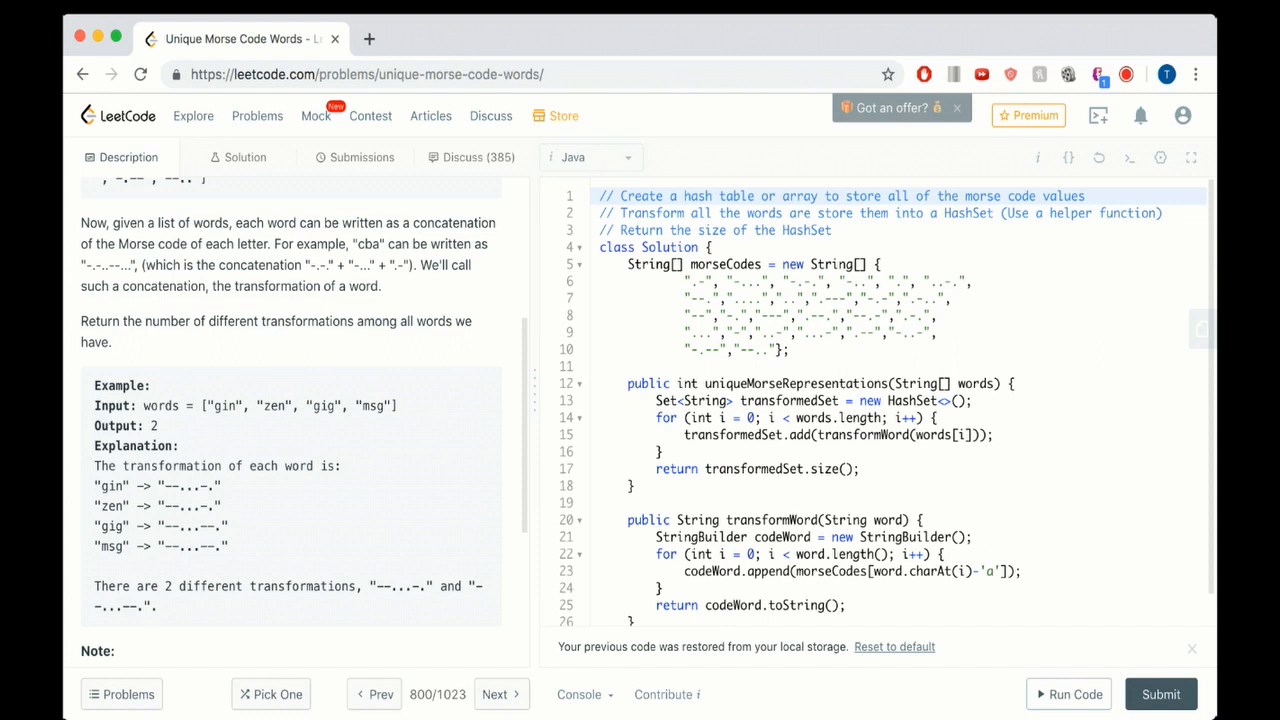
scroll(down, 3)
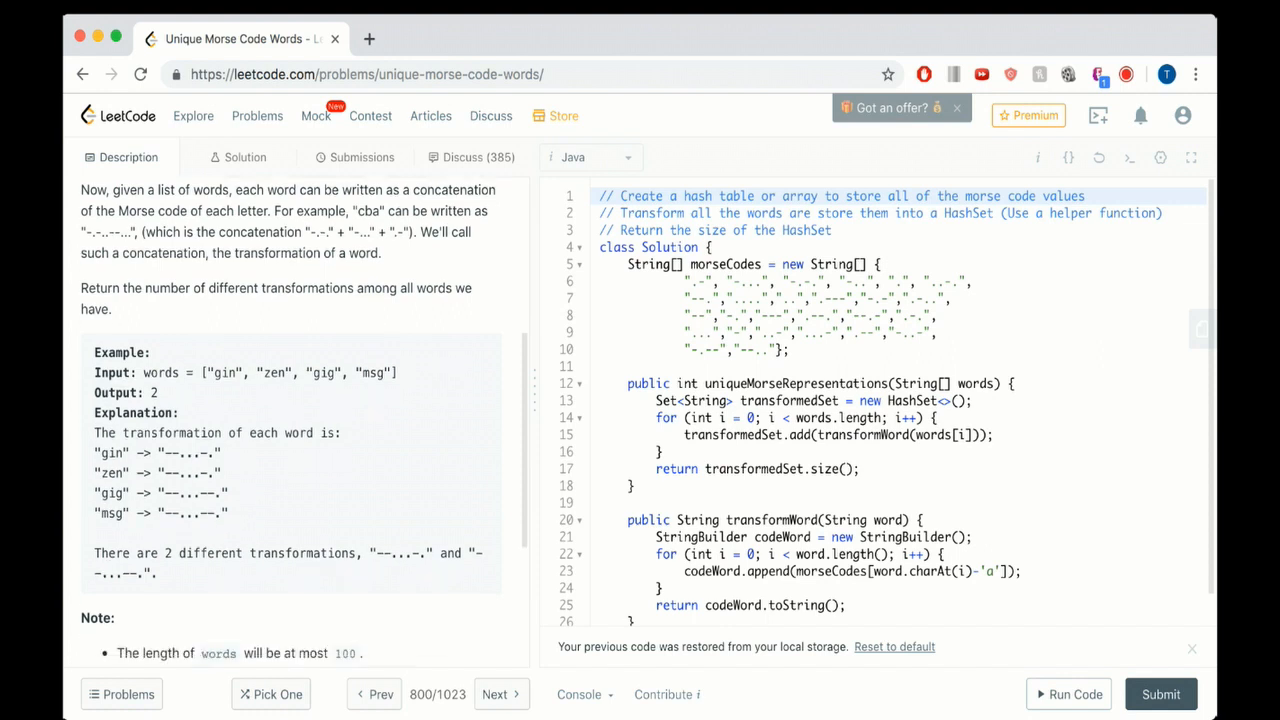
double_click(112, 452)
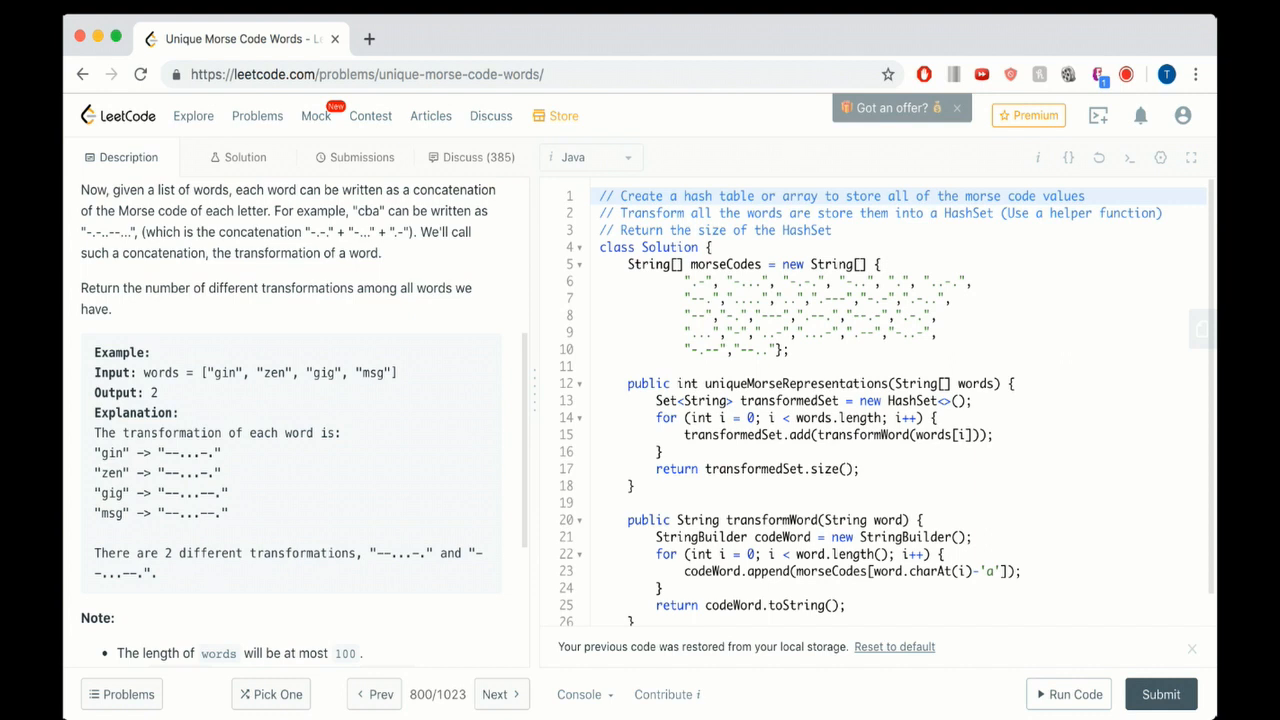
double_click(170, 453)
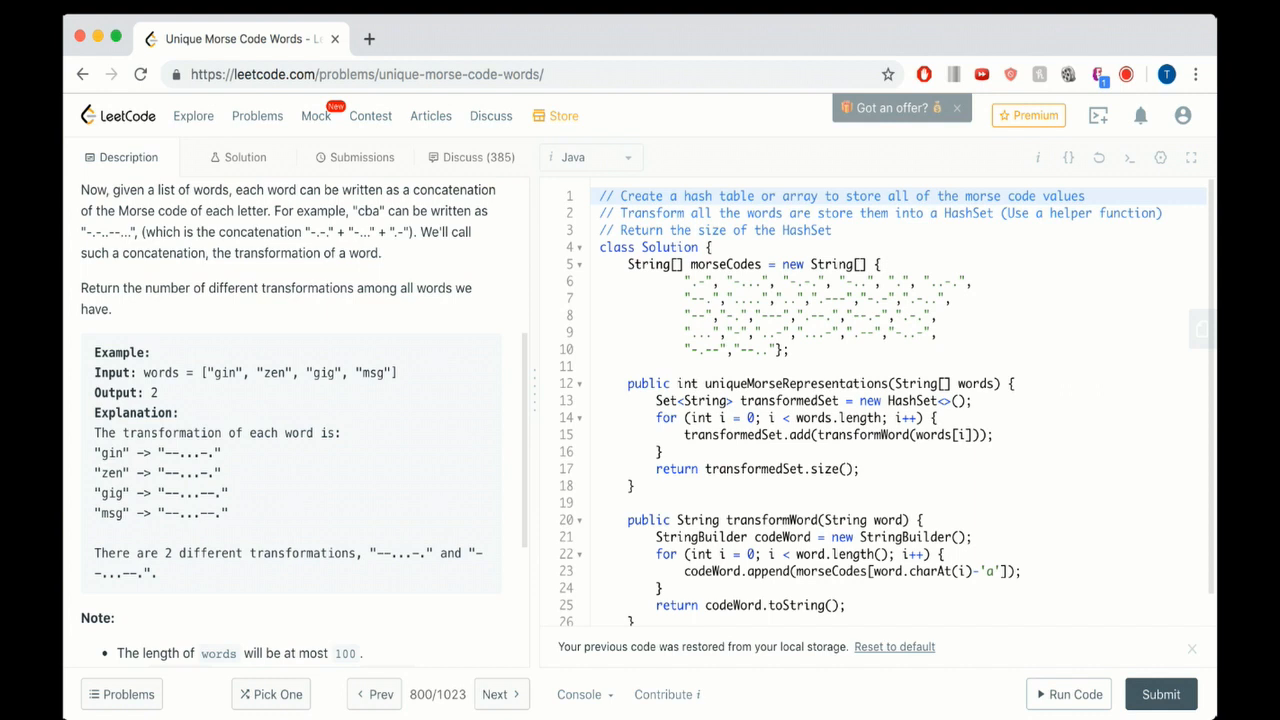
scroll(down, 3)
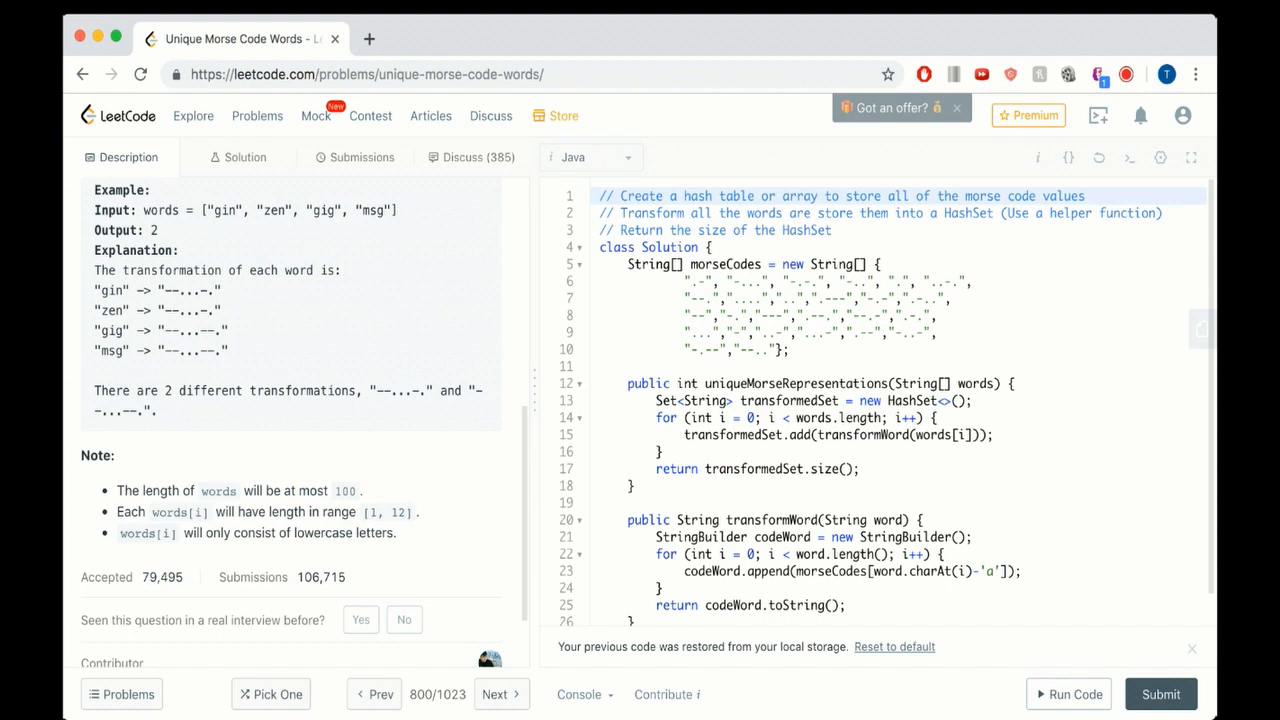
scroll(up, 3)
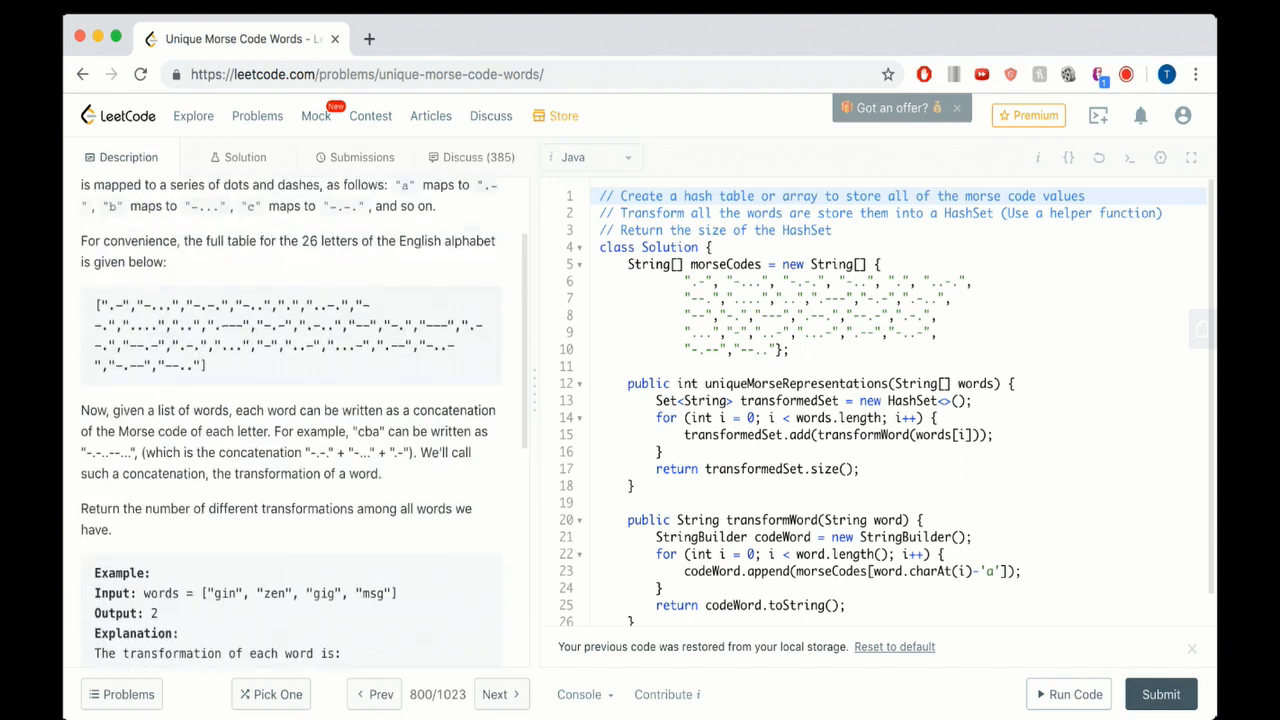
scroll(up, 3)
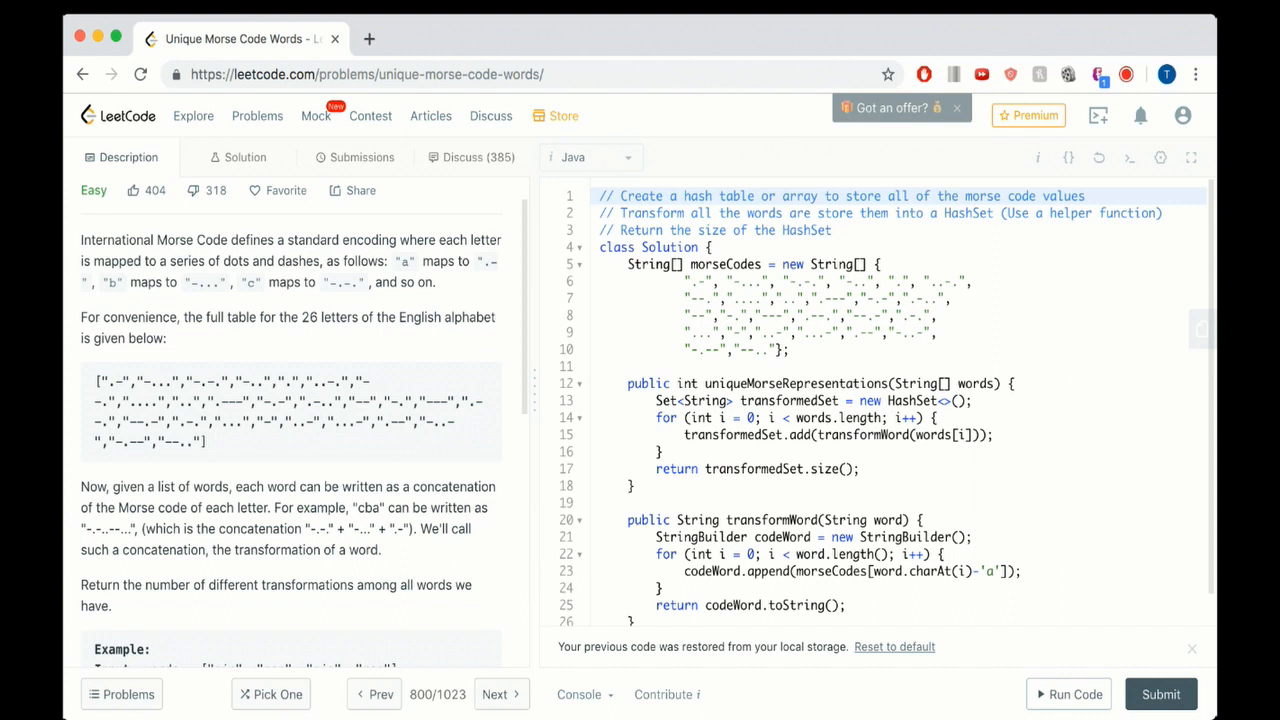
click(622, 196)
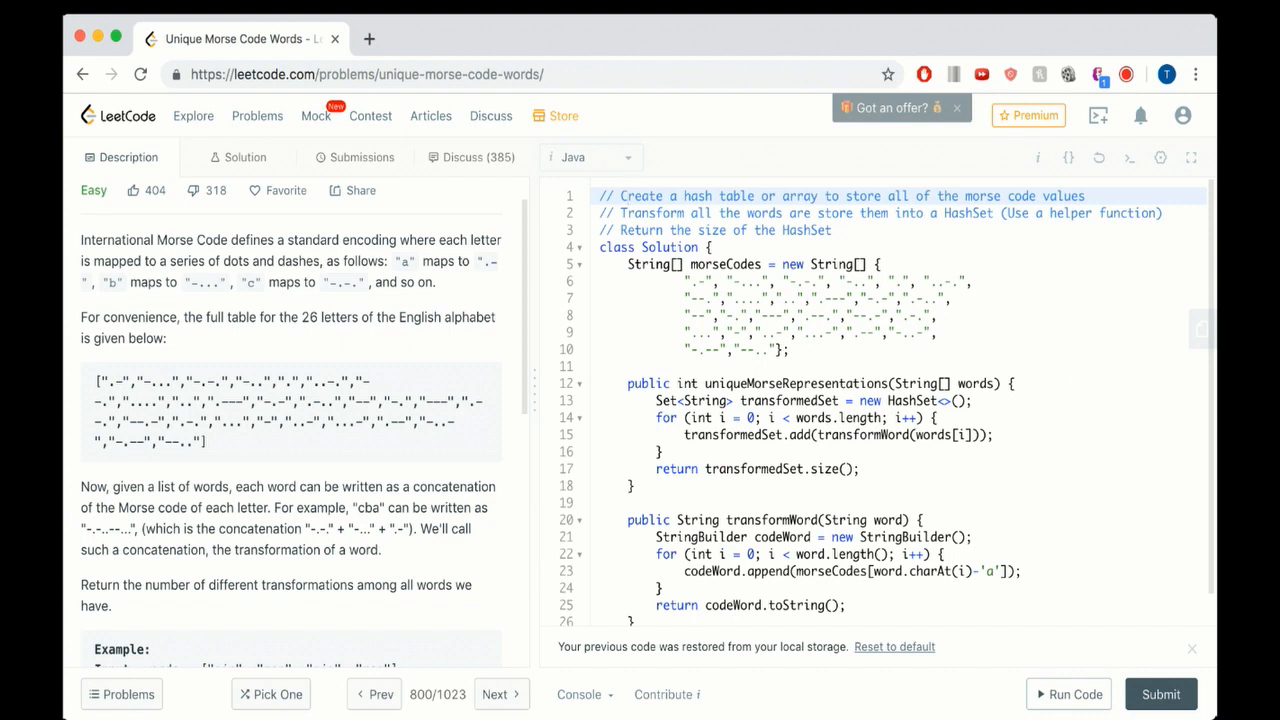
click(620, 196)
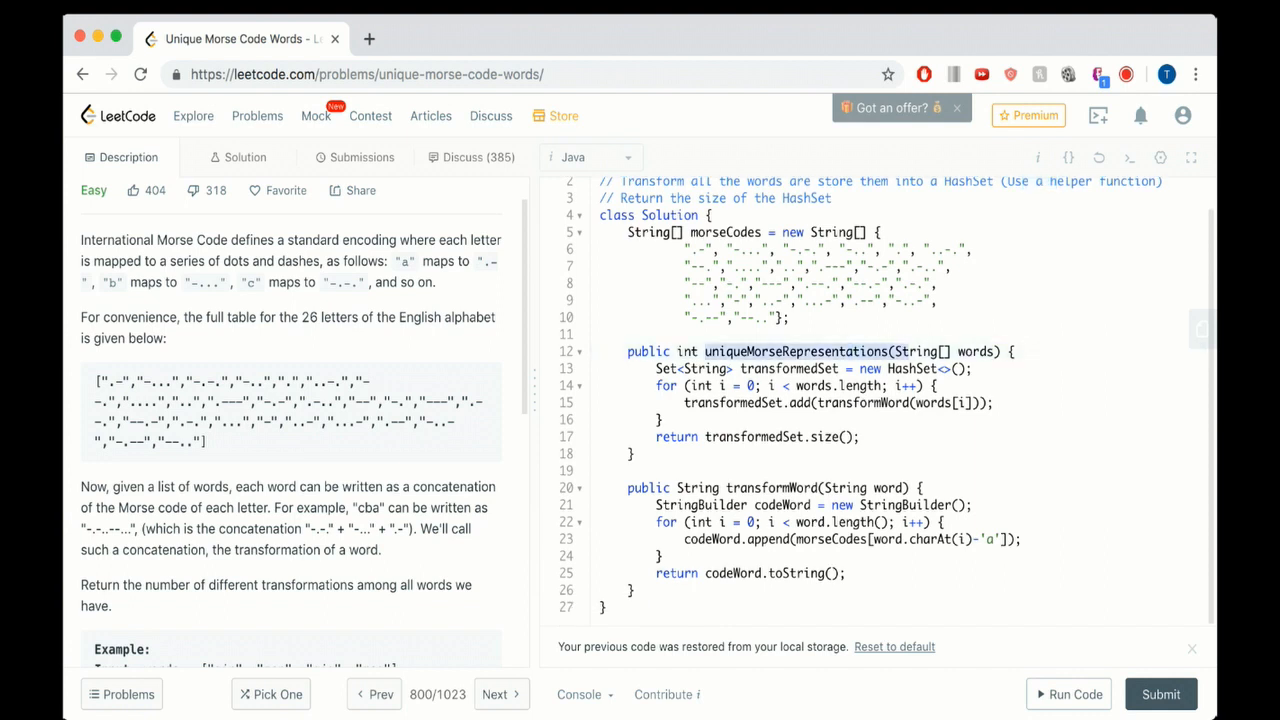
- Walk through uniqueMorseRepresentations: the words parameter, String set, transformWord calls, and returned size
double_click(795, 351)
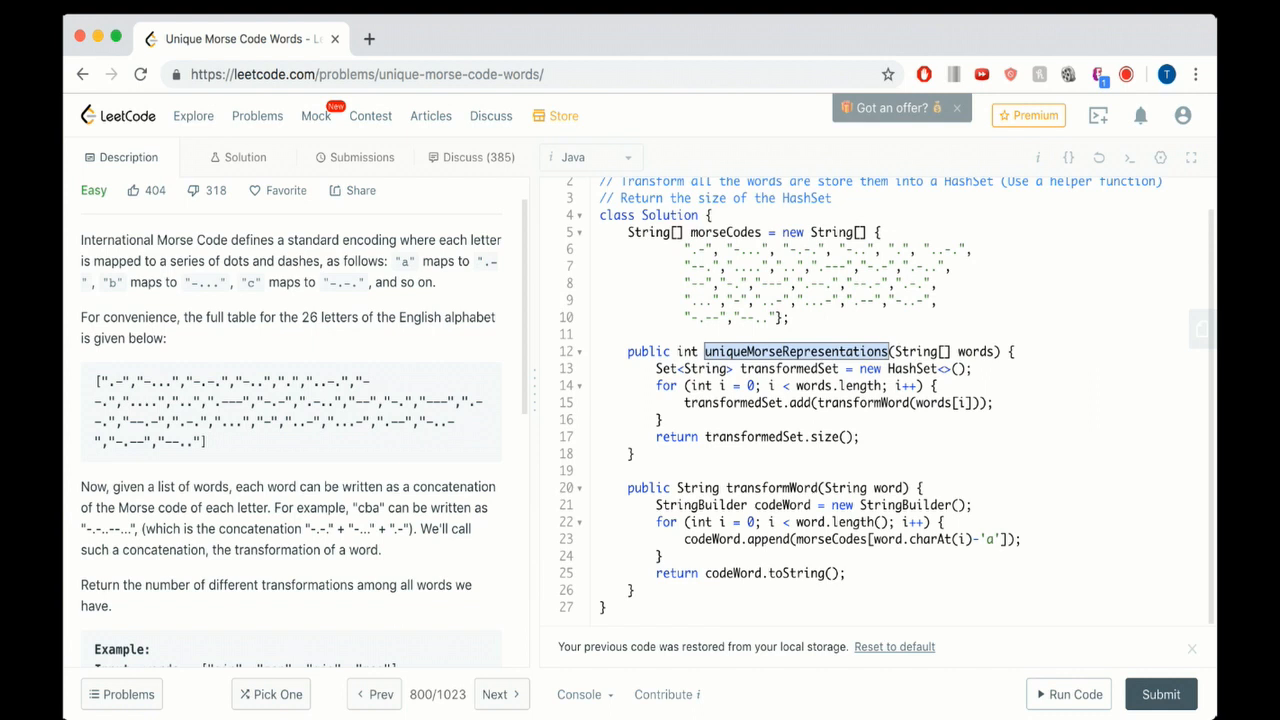
double_click(975, 351)
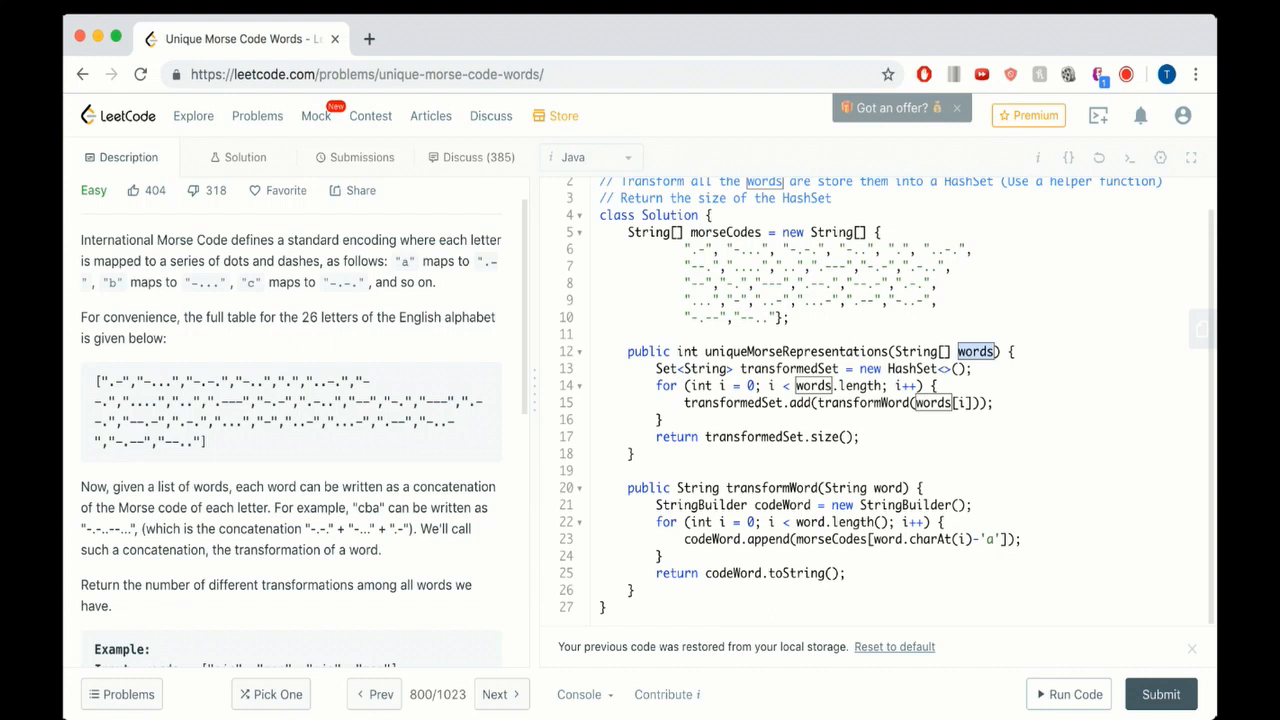
double_click(666, 368)
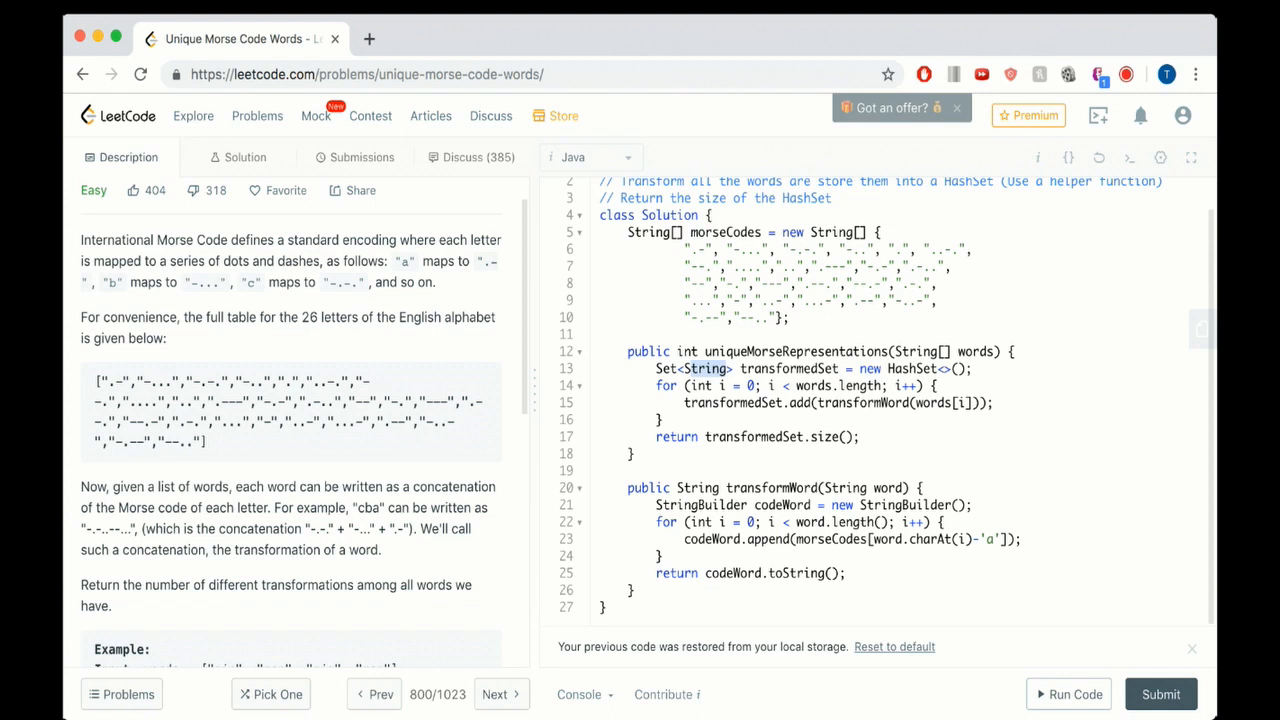
double_click(975, 351)
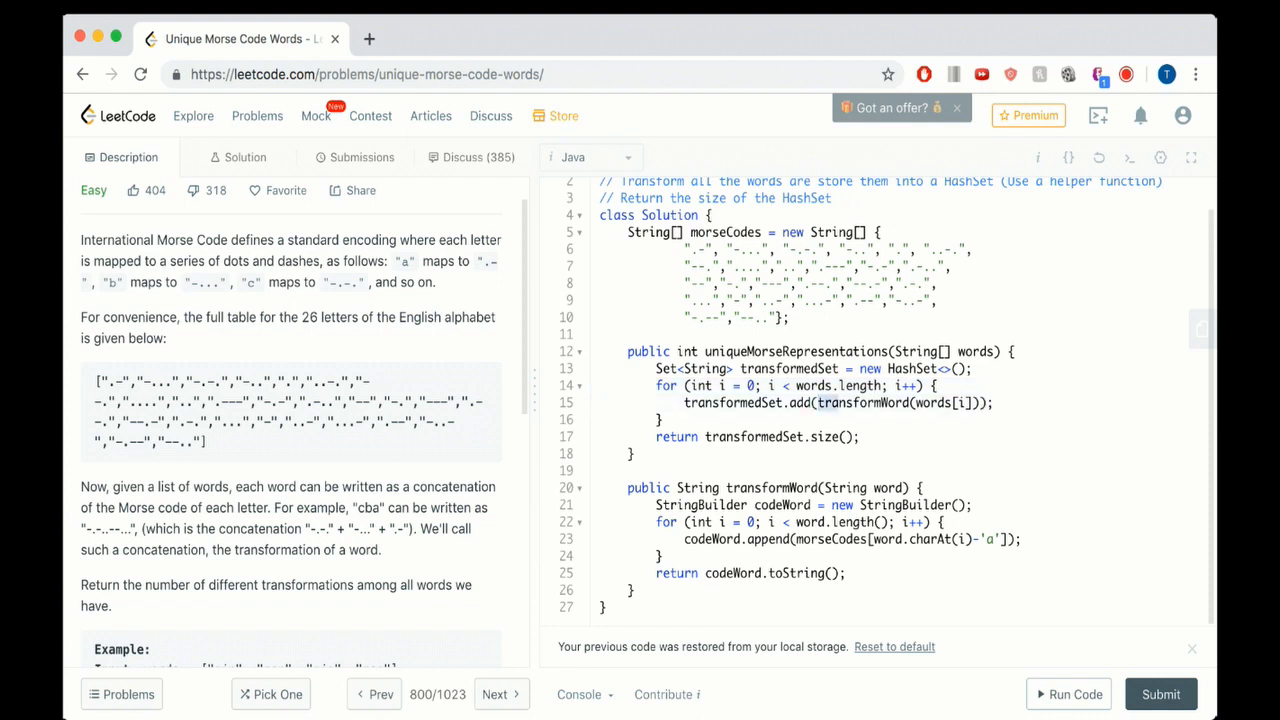
double_click(862, 402)
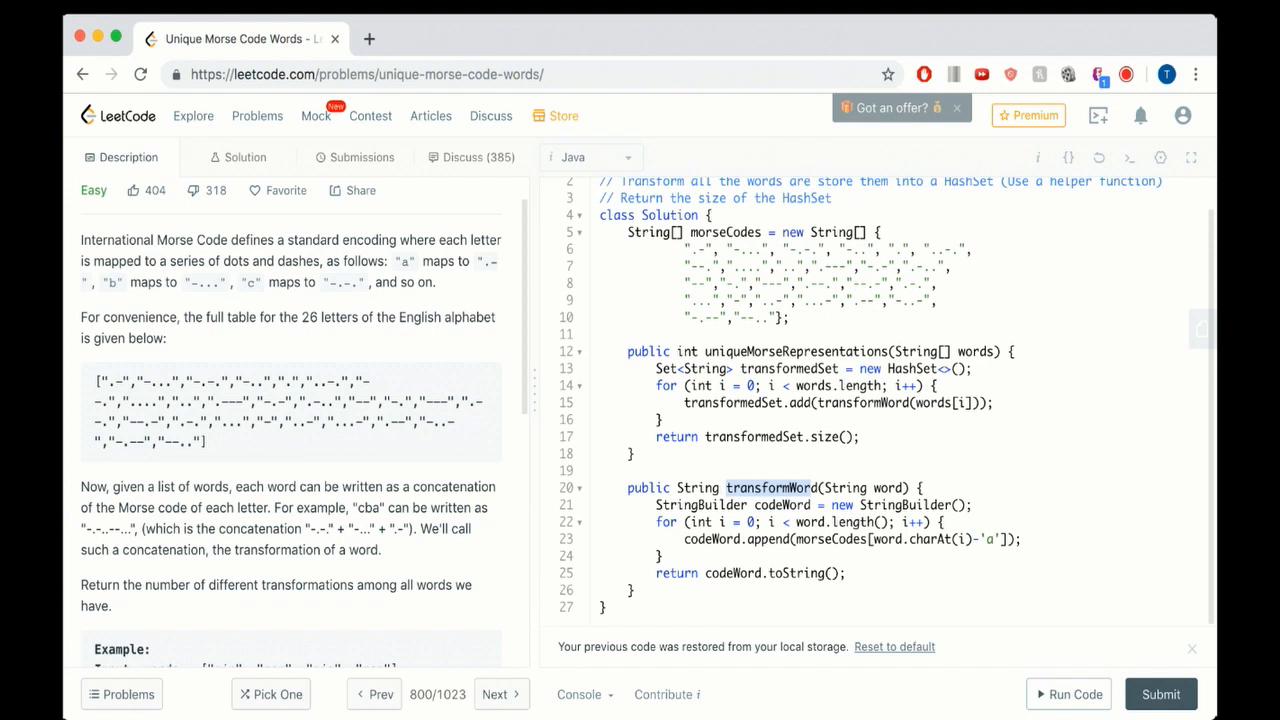
click(818, 402)
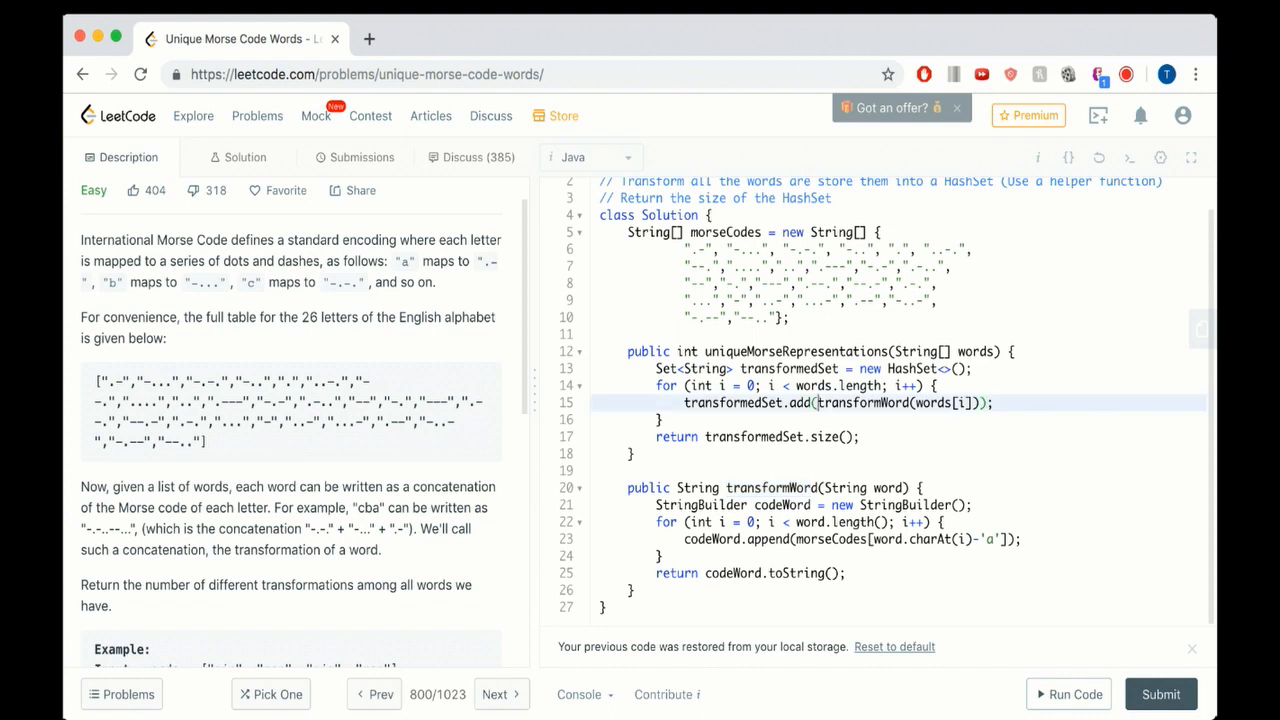
double_click(863, 402)
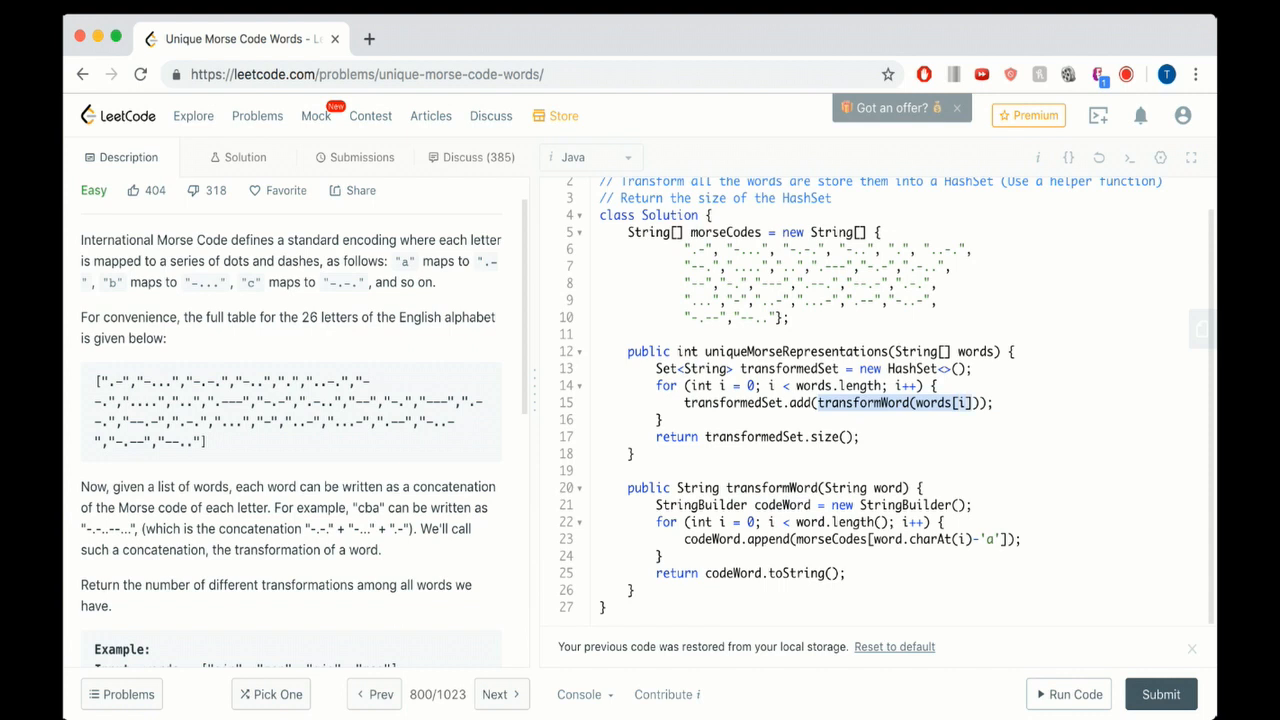
click(808, 402)
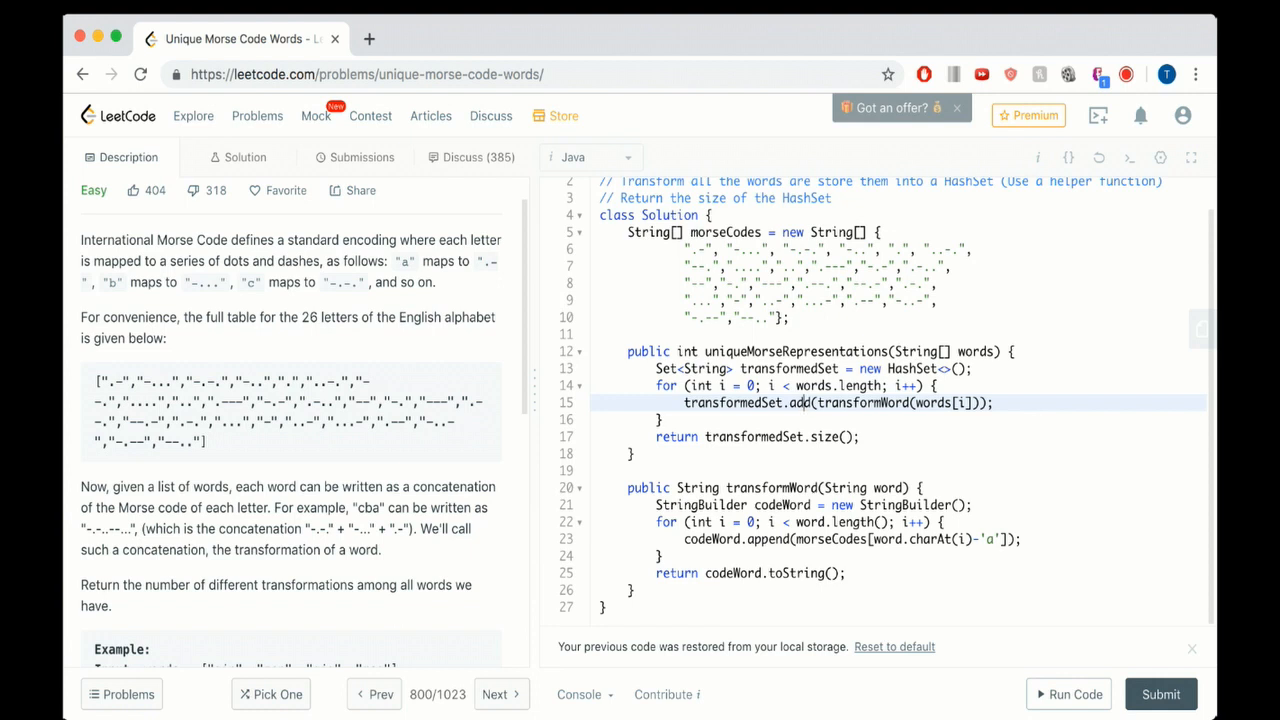
click(678, 437)
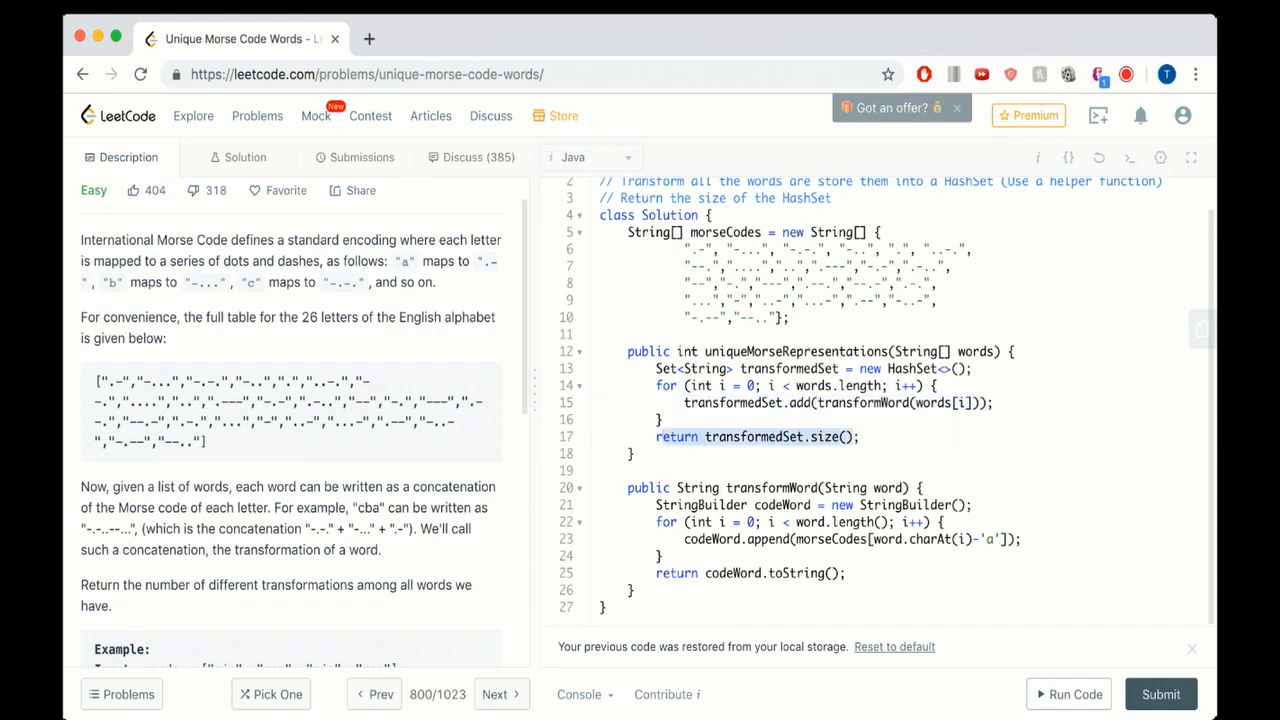
- Point out Morse table entries and the helper's loop start, then submit the solution
click(747, 283)
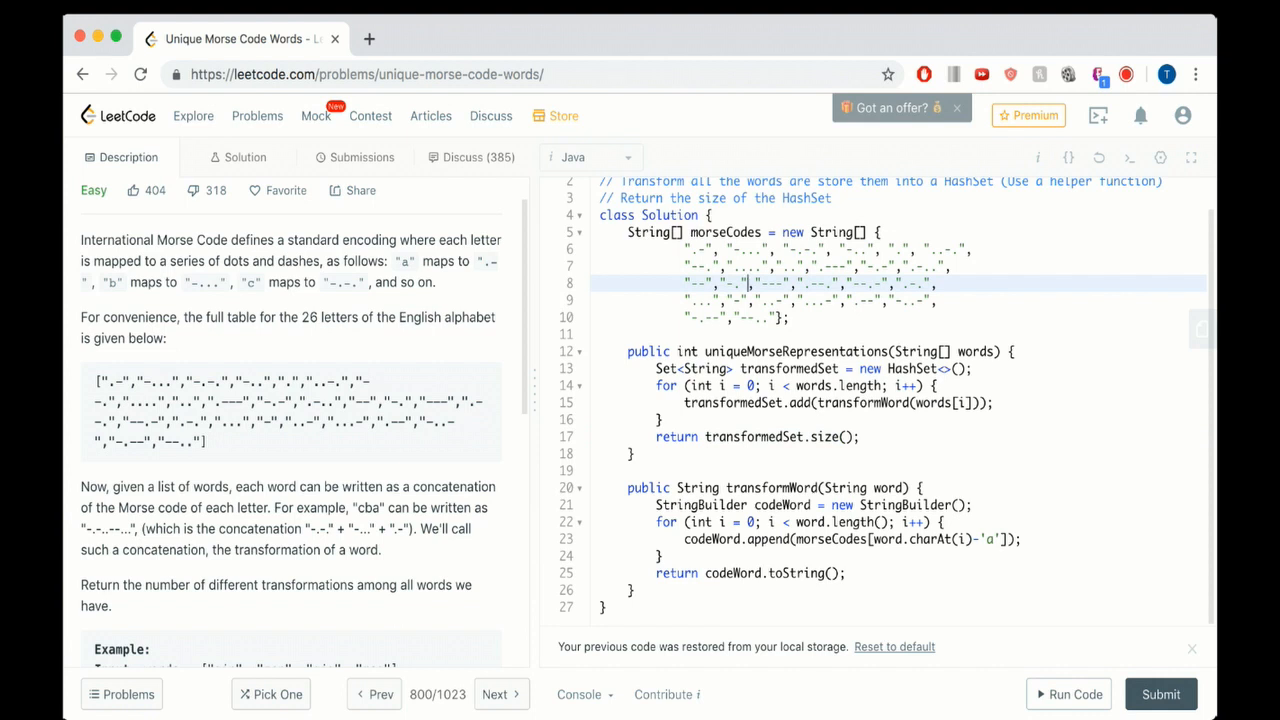
double_click(724, 232)
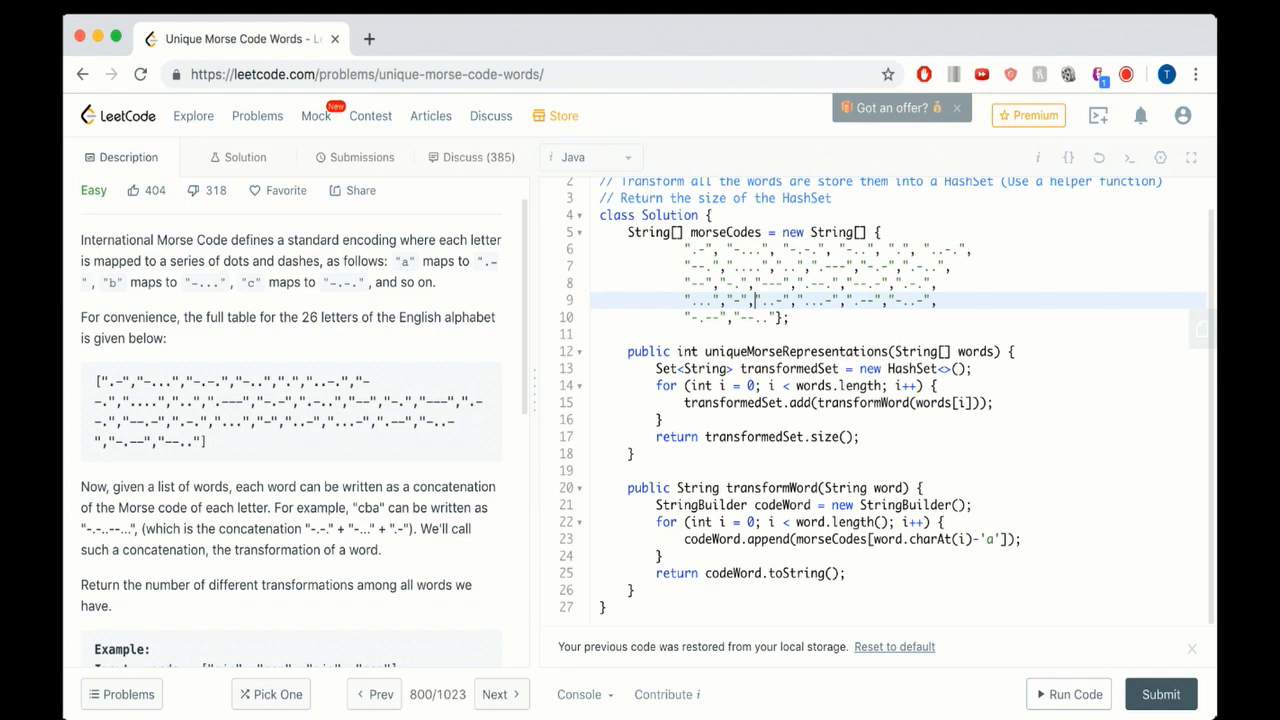
double_click(758, 487)
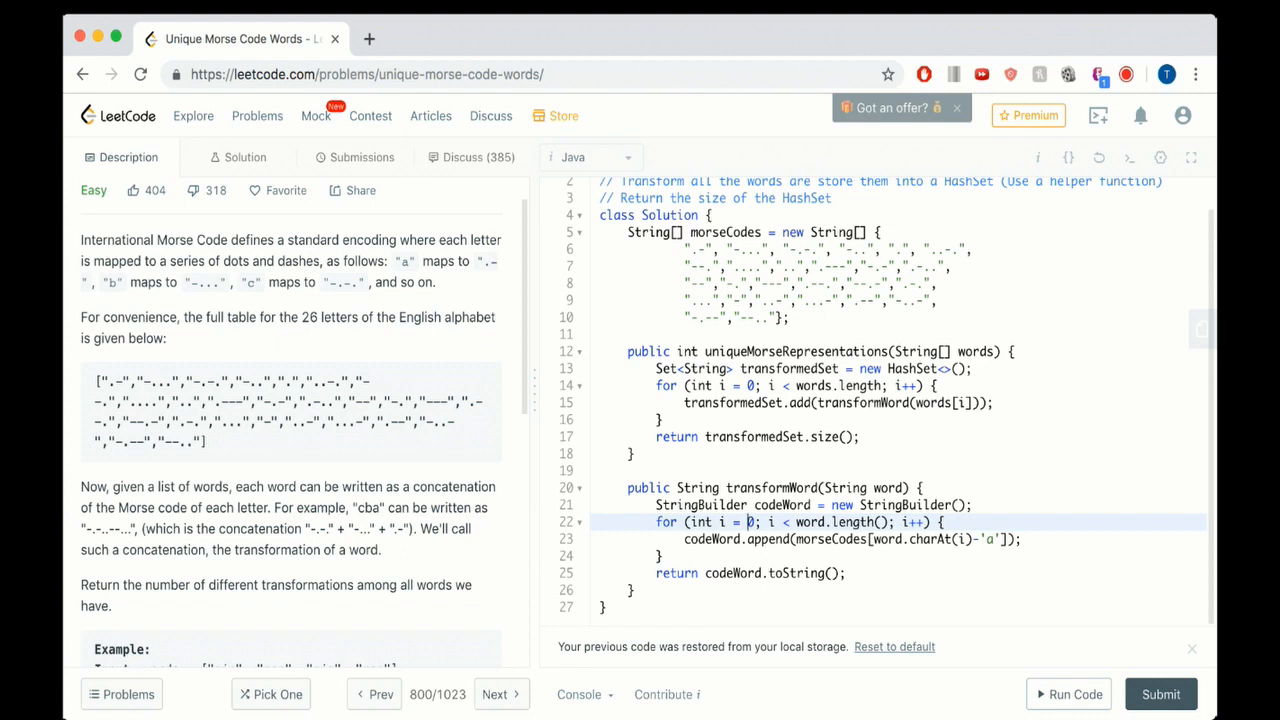
click(748, 522)
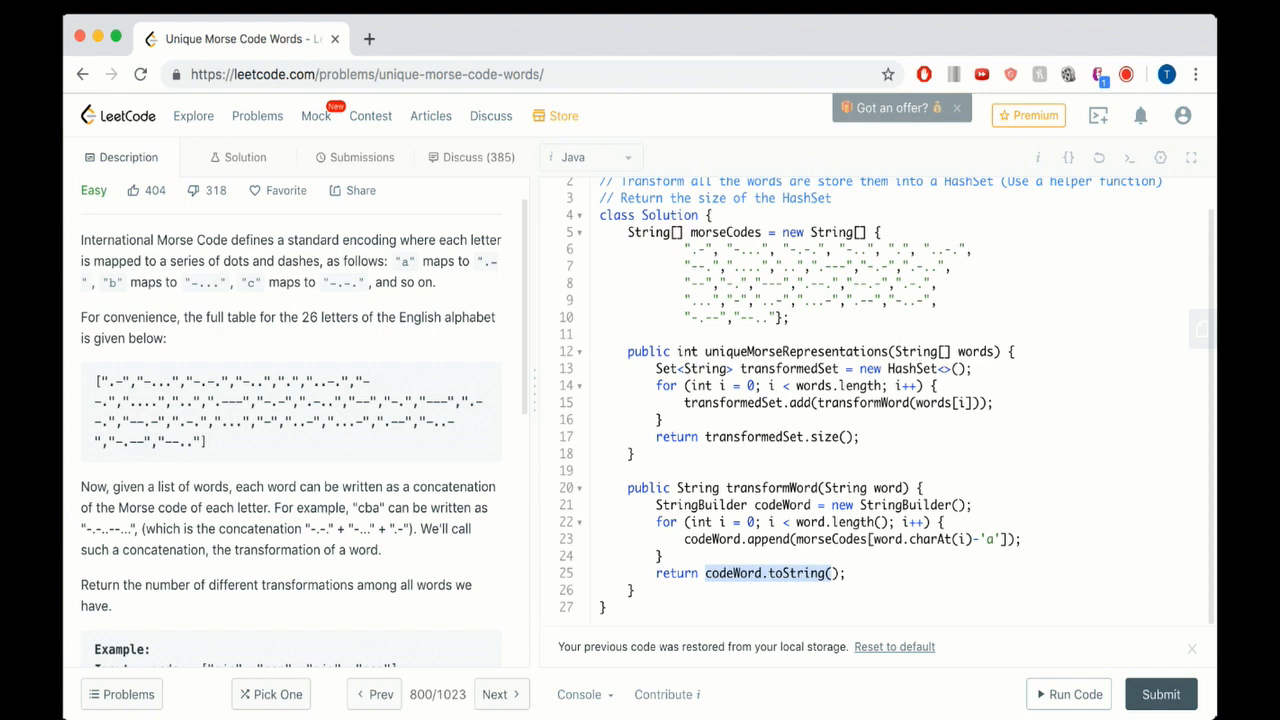
click(1160, 694)
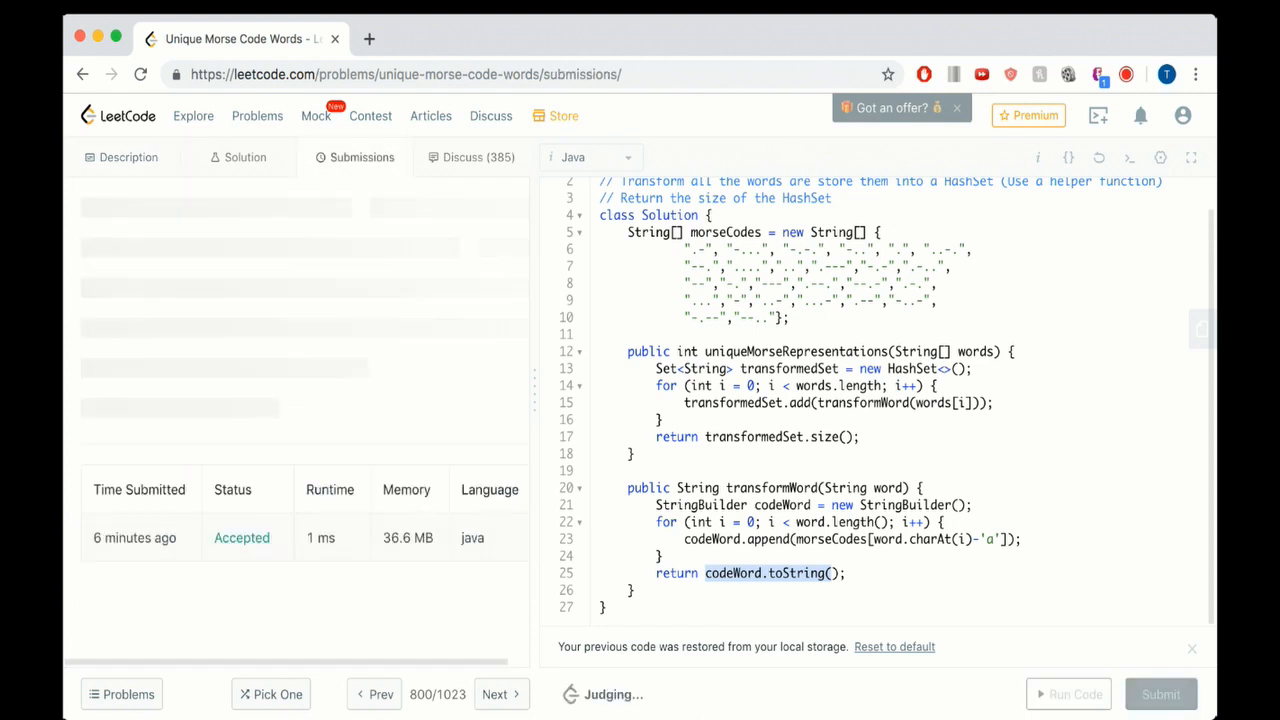
- Resubmit, reach Accepted in 1 ms beating 100% of Java, and highlight the words parameter
click(1160, 694)
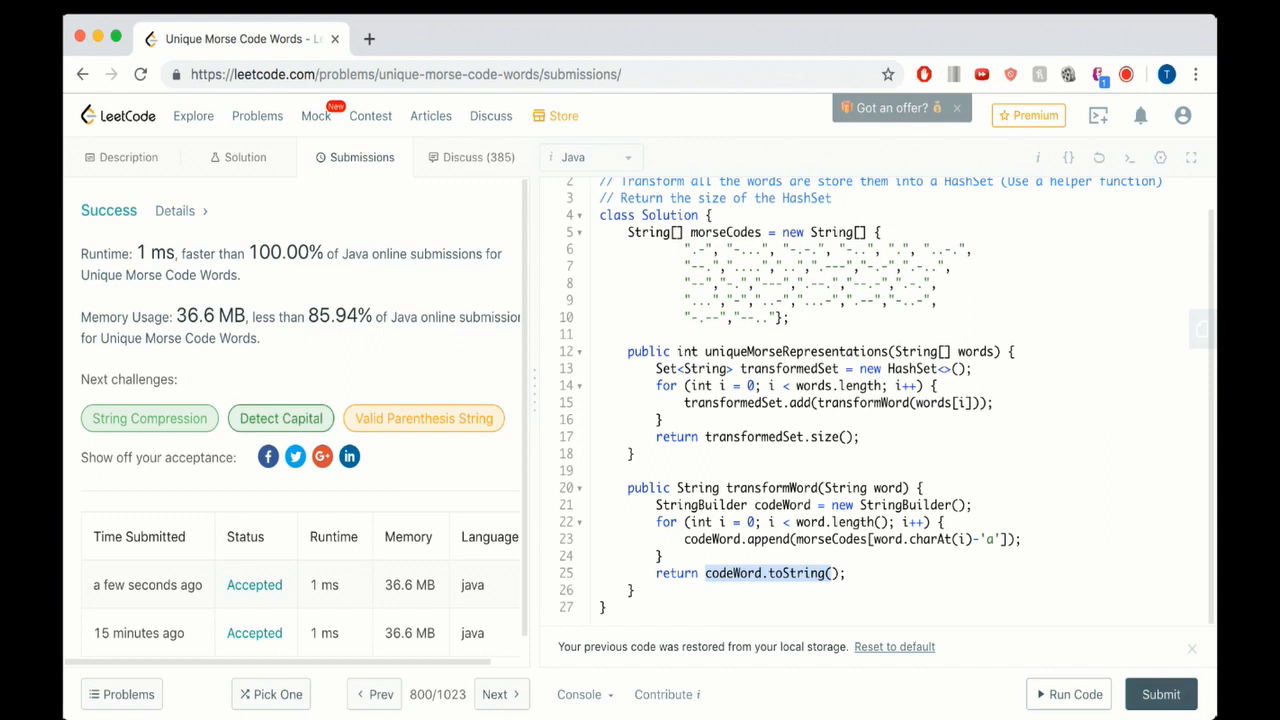
double_click(156, 252)
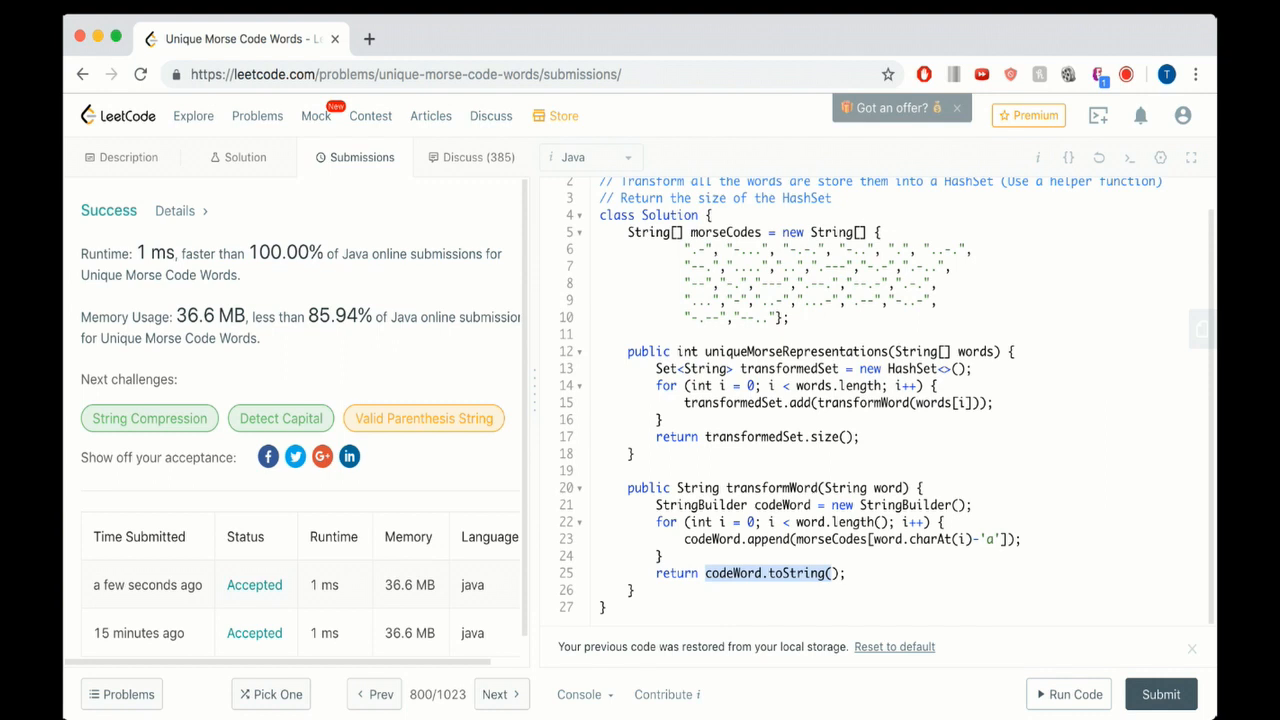
double_click(974, 351)
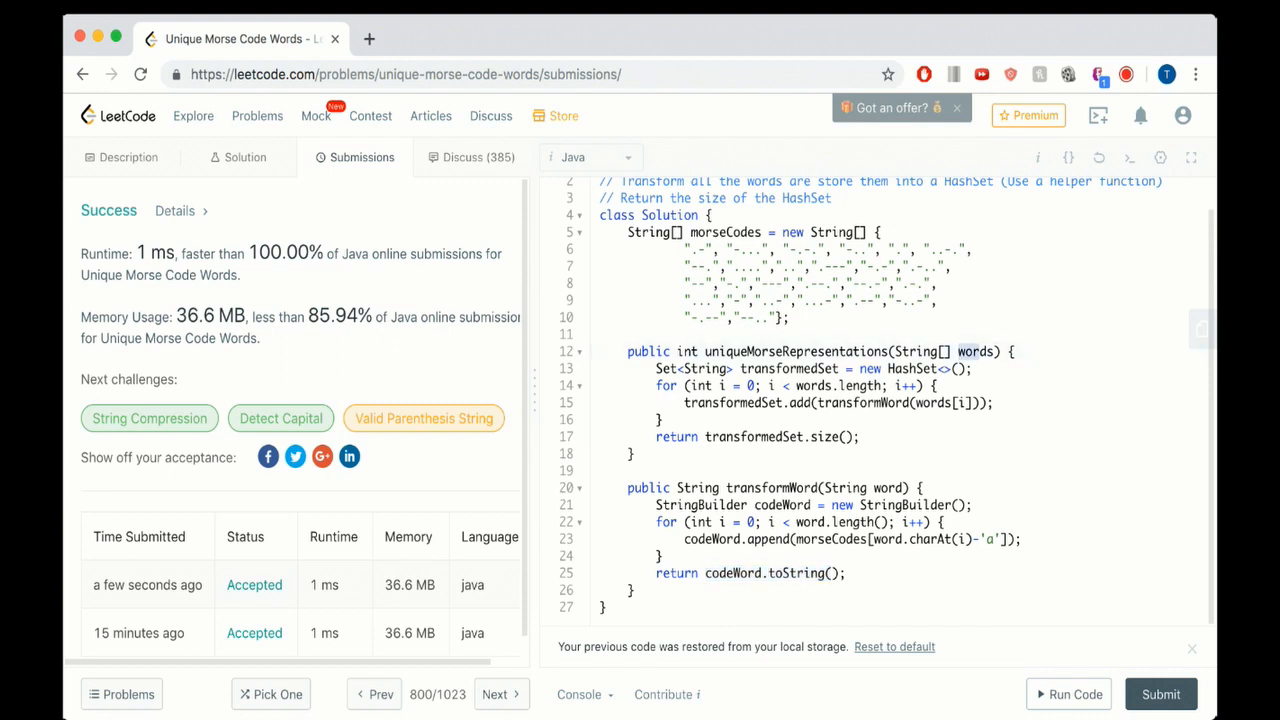
double_click(975, 351)
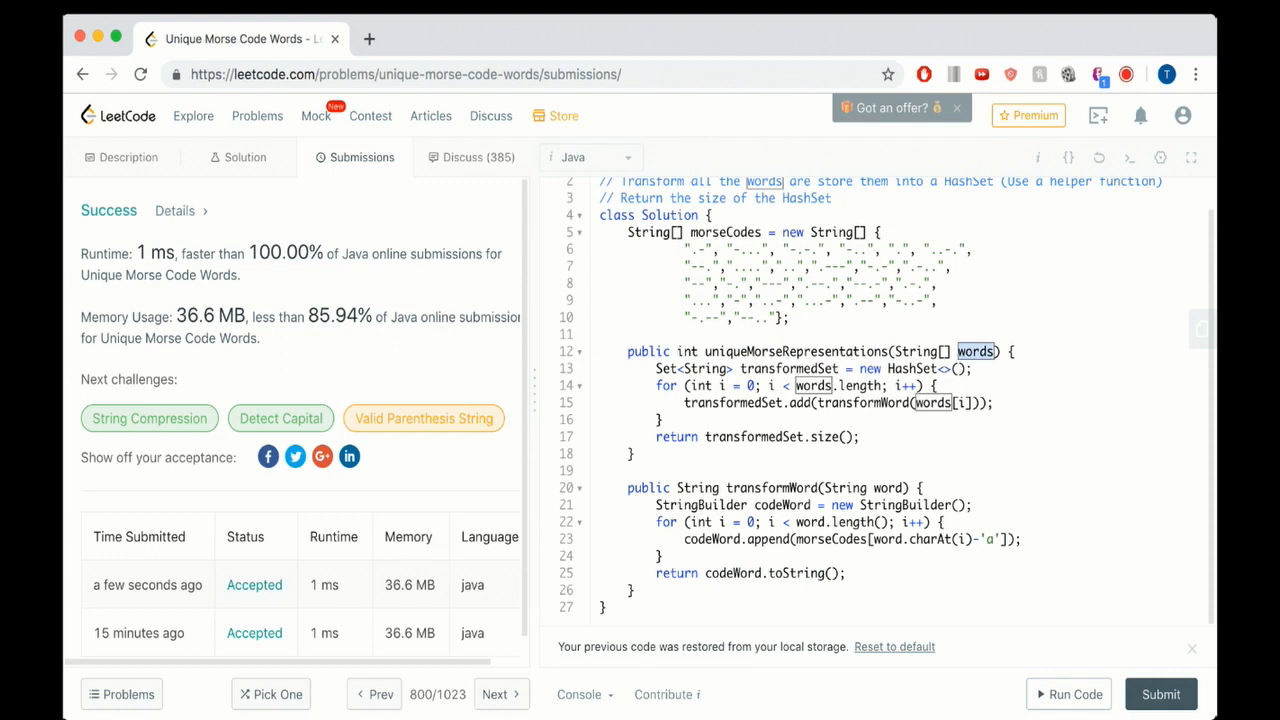